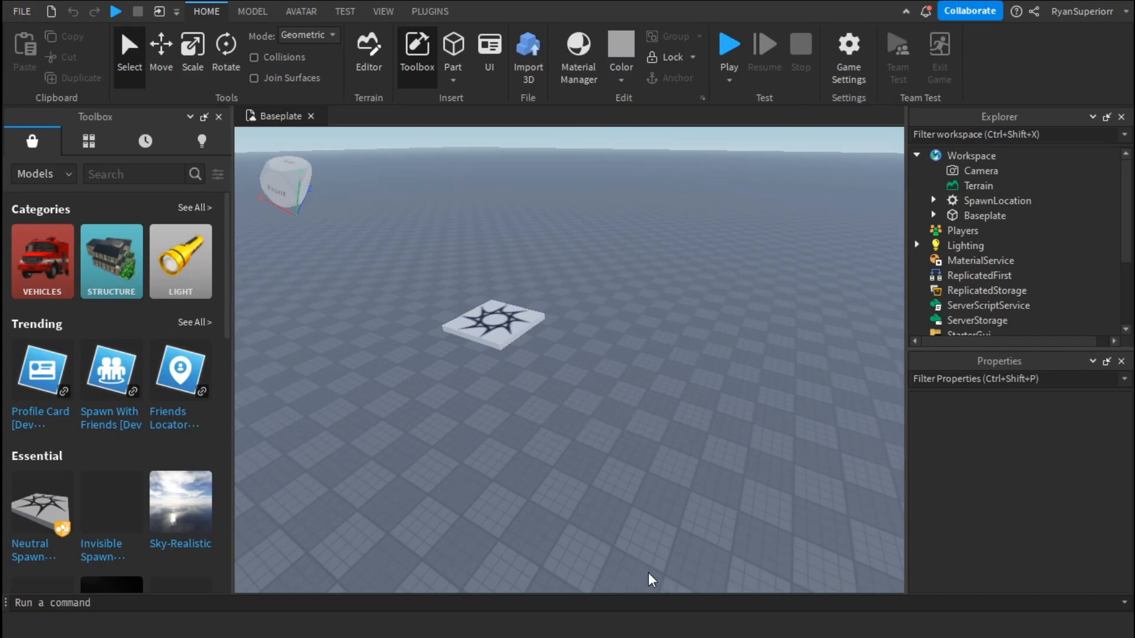
pyautogui.moveTo(476, 142)
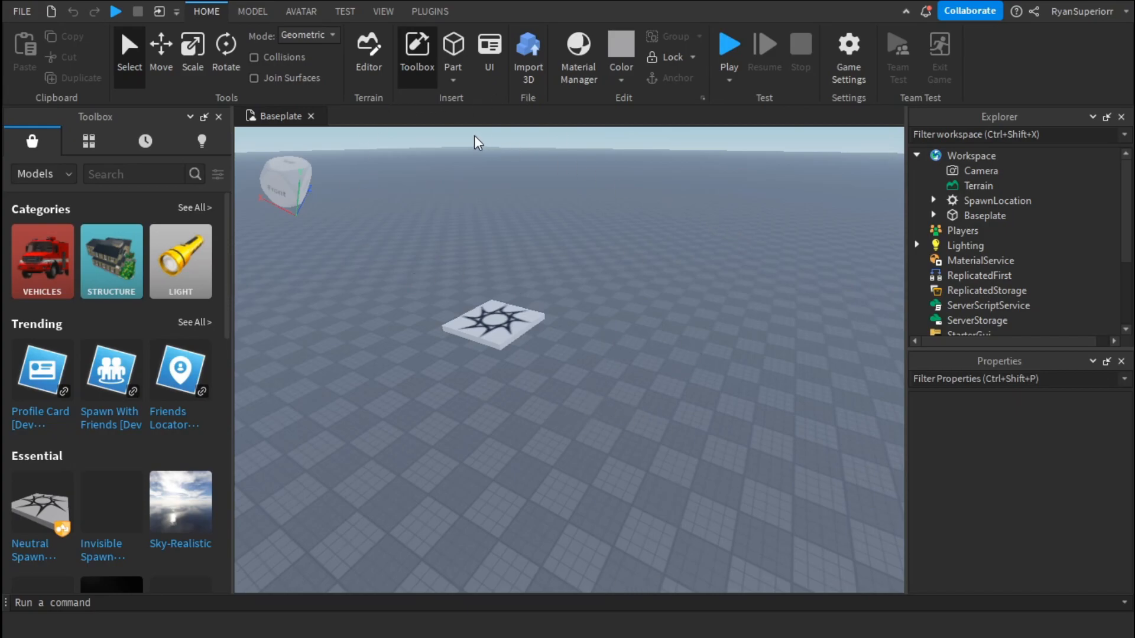
# Step: Insert a new block Part into the Workspace near the spawn location
pyautogui.click(452, 44)
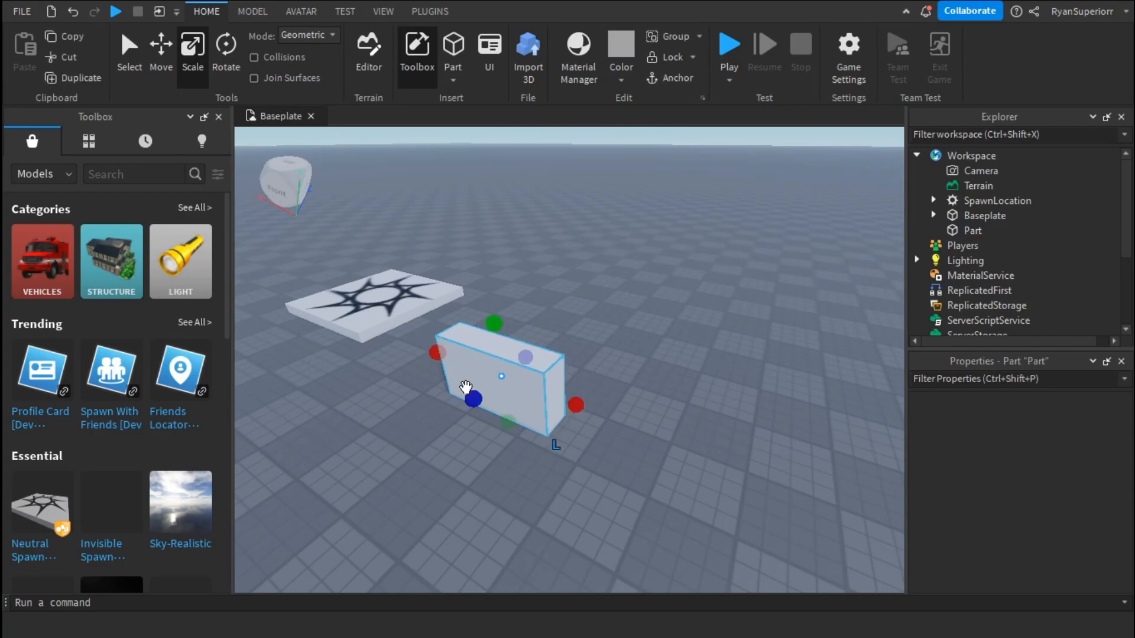
# Step: Add a PointLight child to the Part and set its colour to orange
pyautogui.click(972, 230)
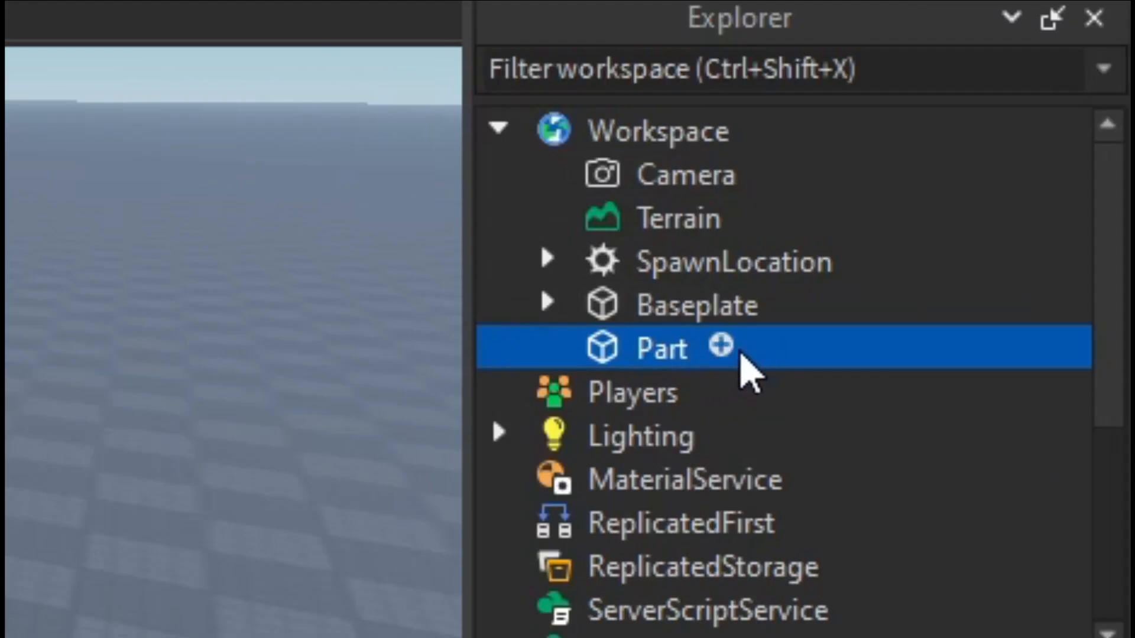
pyautogui.click(719, 348)
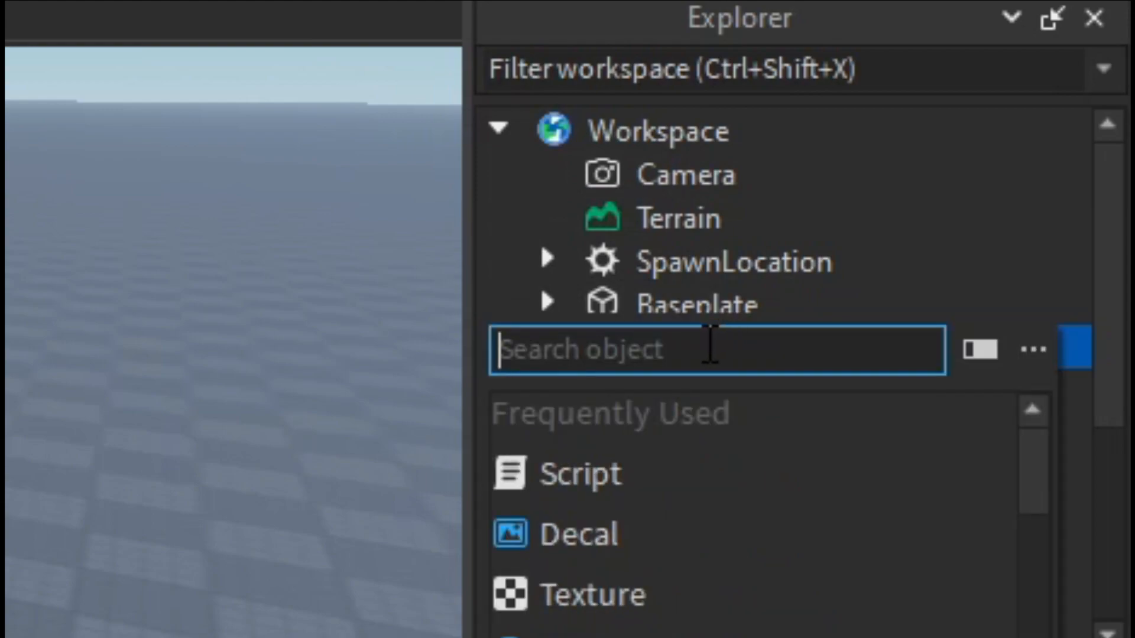
pyautogui.write('point')
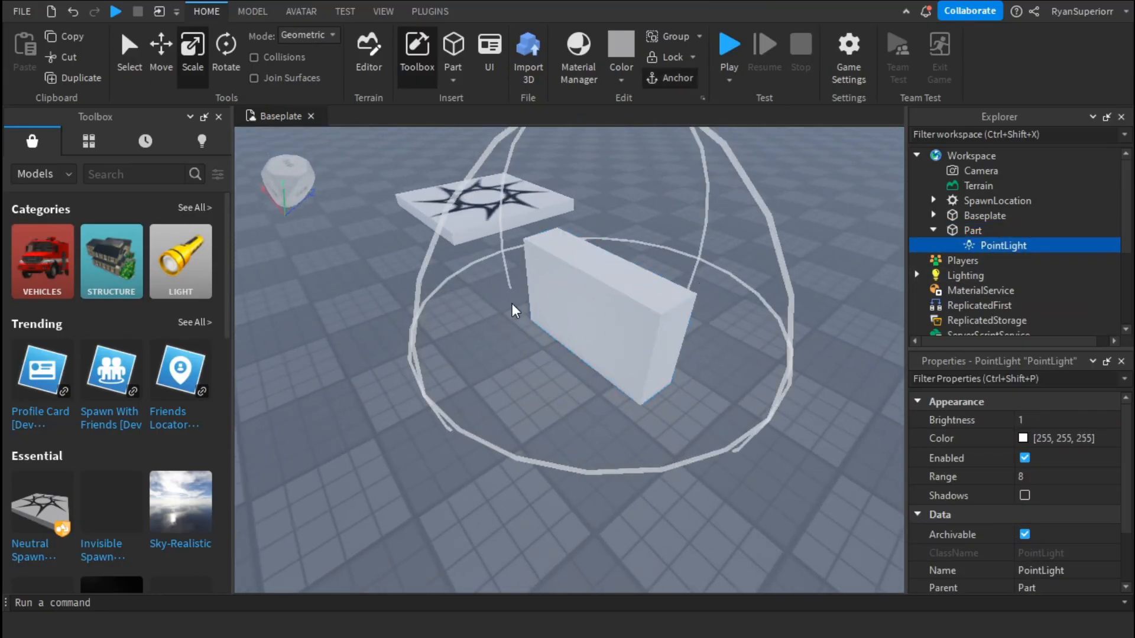
pyautogui.click(1025, 438)
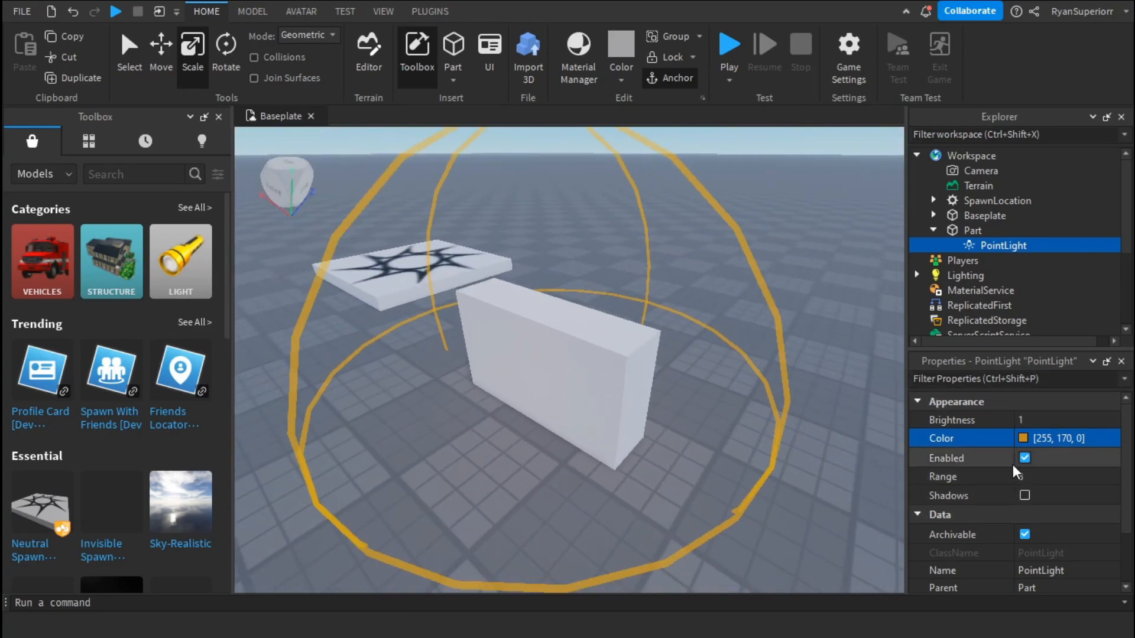
# Step: Raise the PointLight's Range from 8 to 16
pyautogui.click(1038, 476)
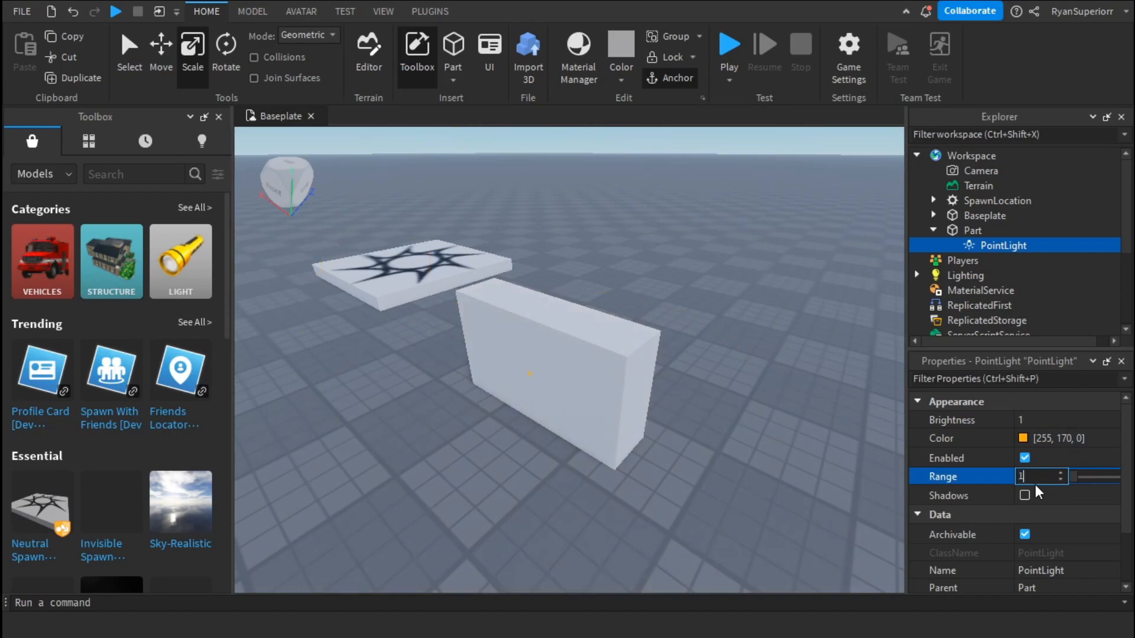
pyautogui.write('16')
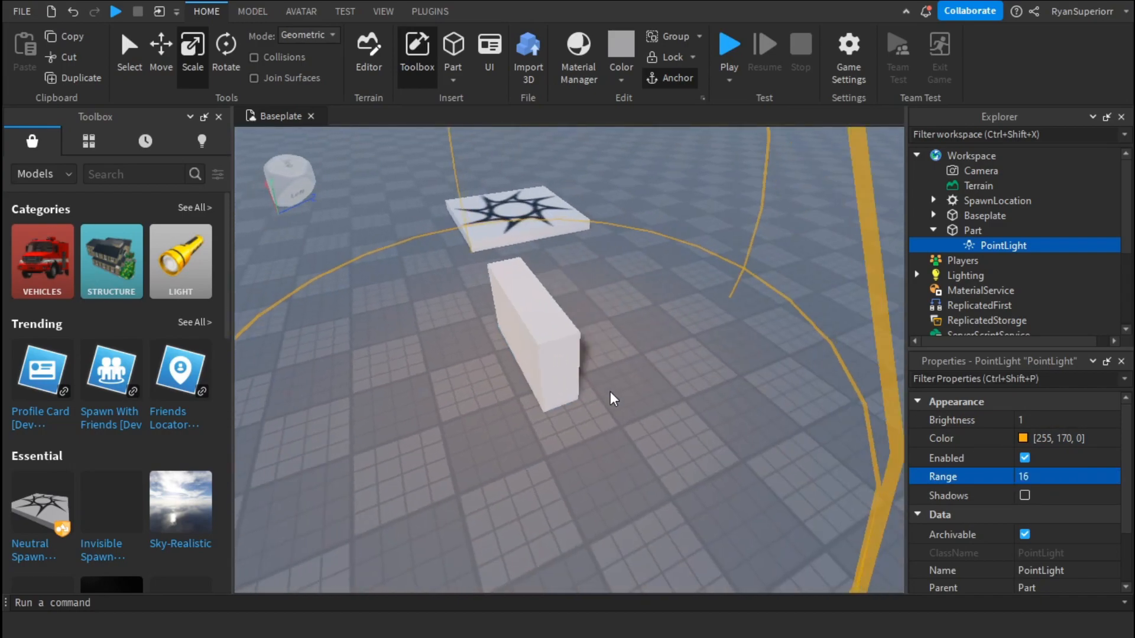
pyautogui.click(568, 338)
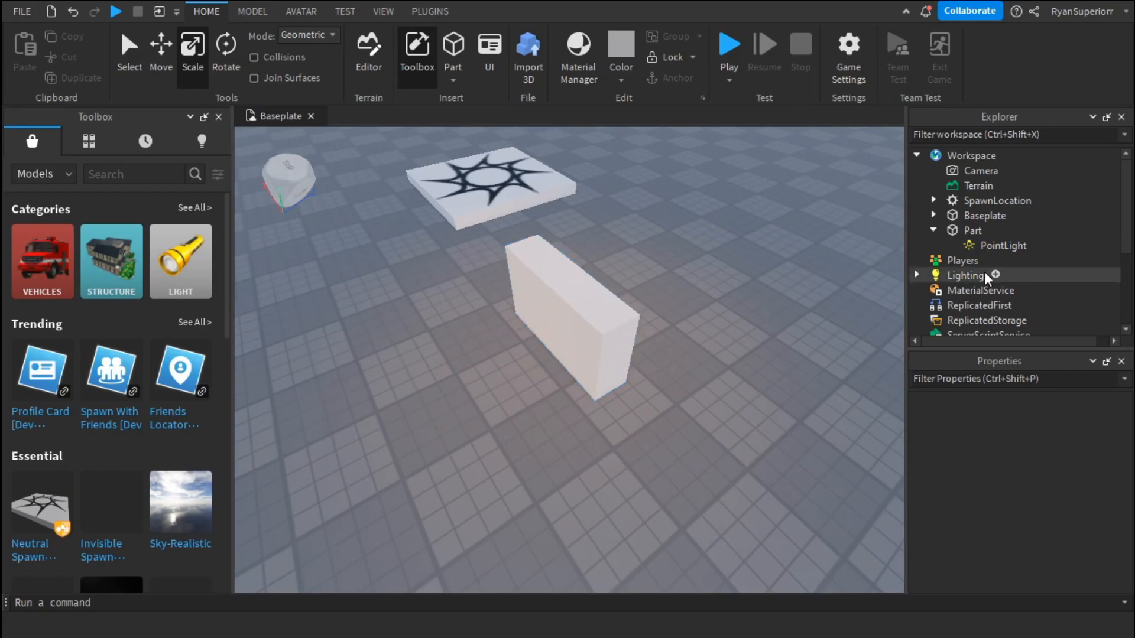
# Step: Set the PointLight's Brightness to 9
pyautogui.click(1002, 245)
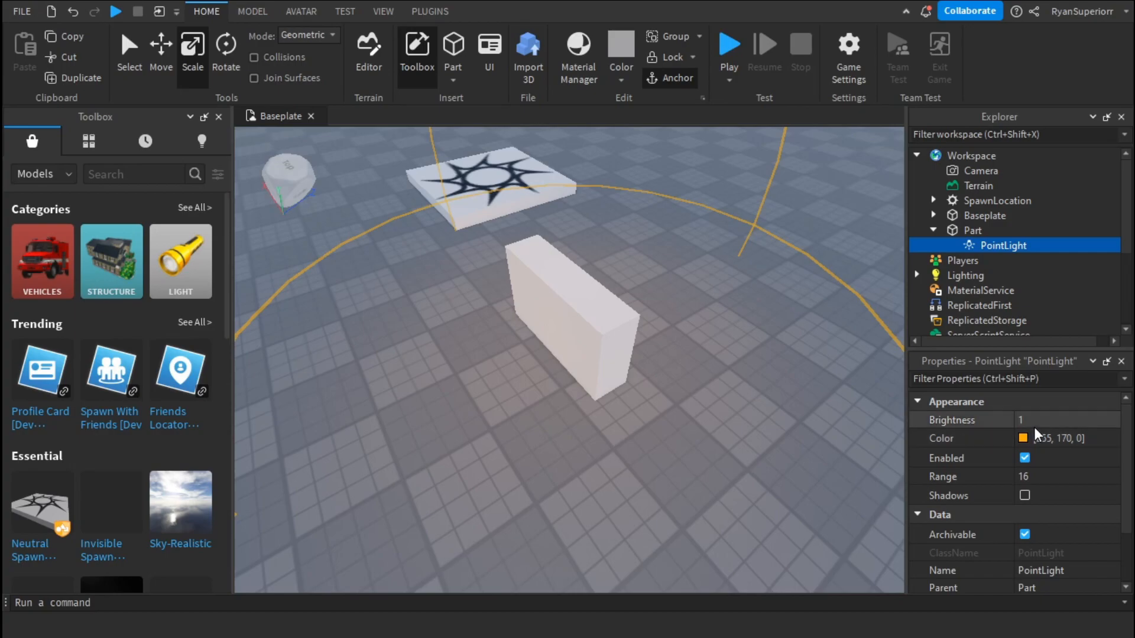
pyautogui.click(1040, 419)
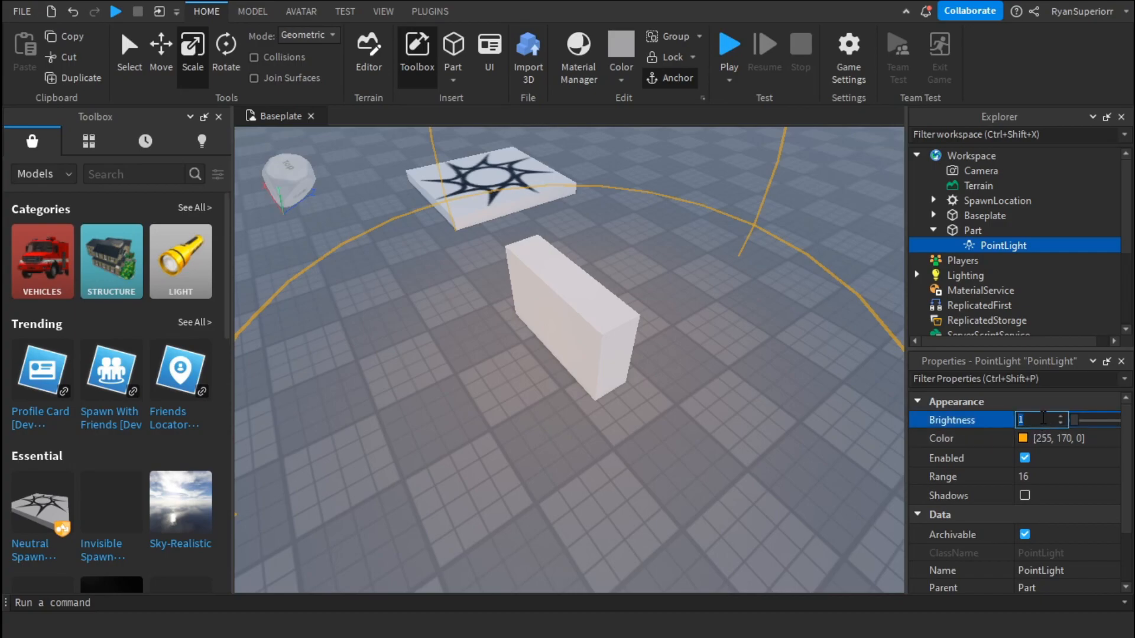
pyautogui.write('9')
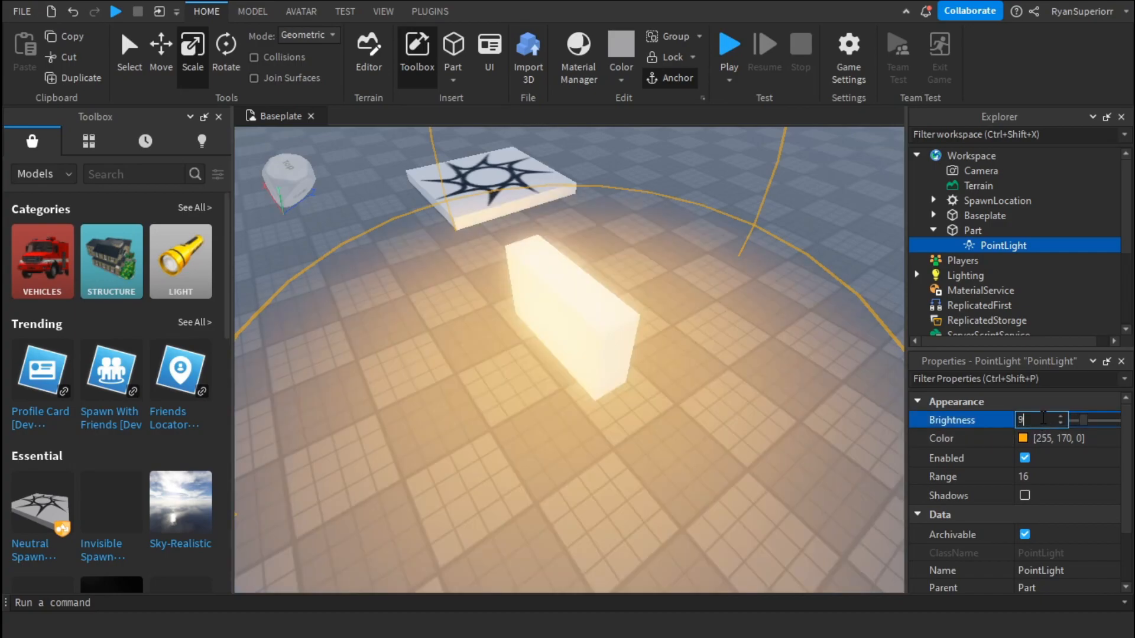